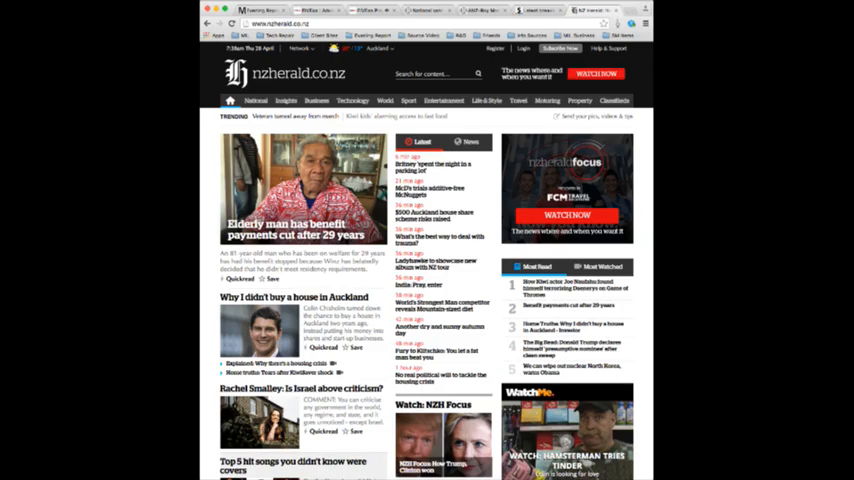
scroll("down", 3)
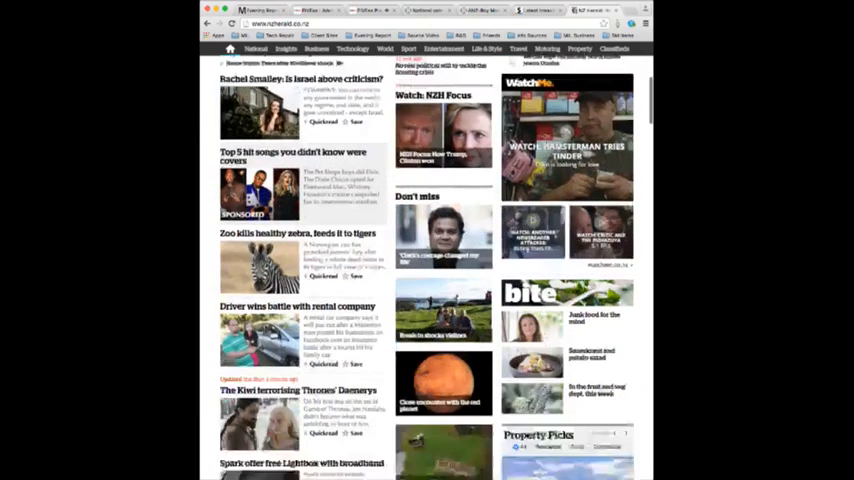
scroll("down", 3)
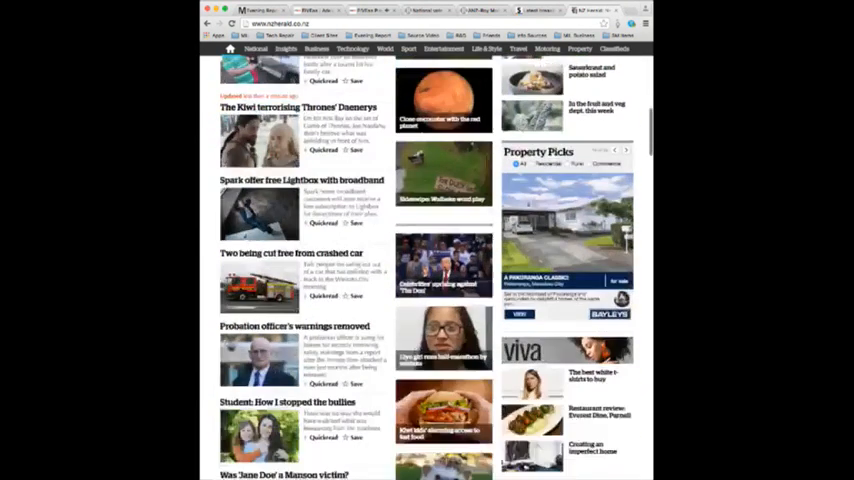
scroll("down", 3)
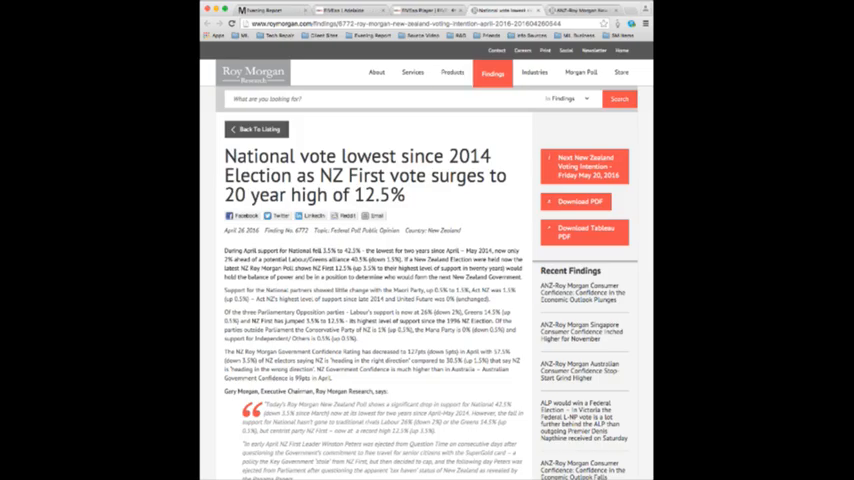
scroll("down", 3)
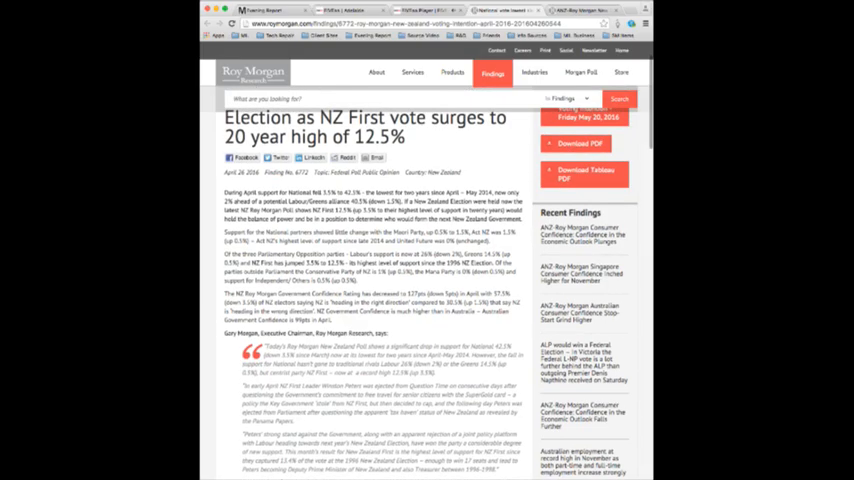
scroll("down", 3)
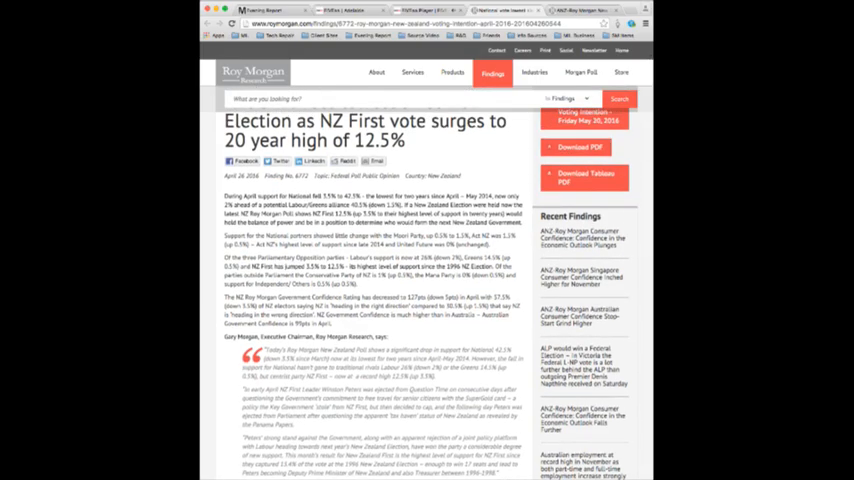
scroll("down", 3)
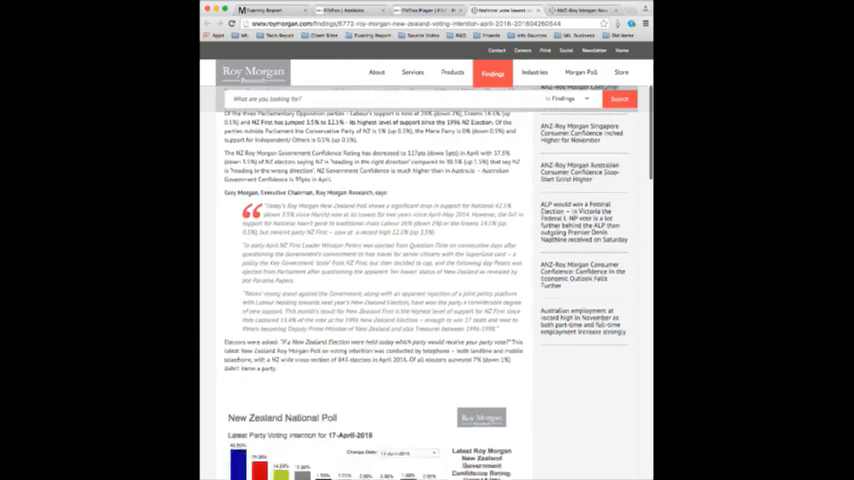
scroll("down", 3)
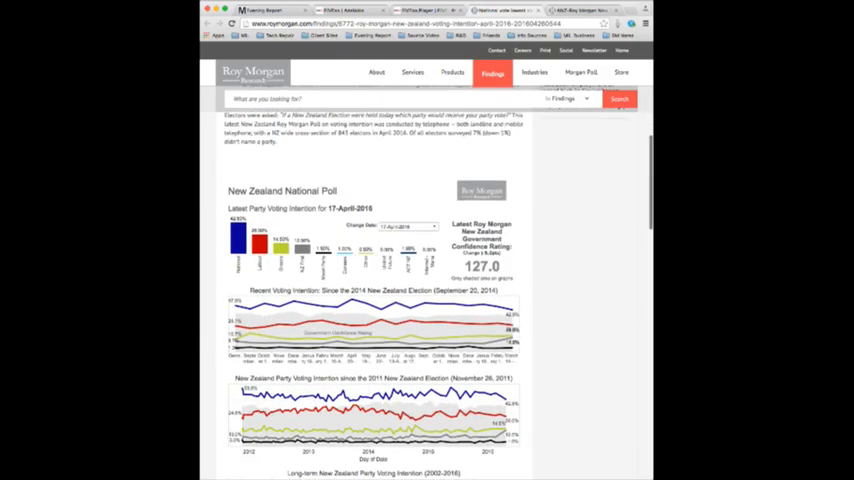
scroll("down", 3)
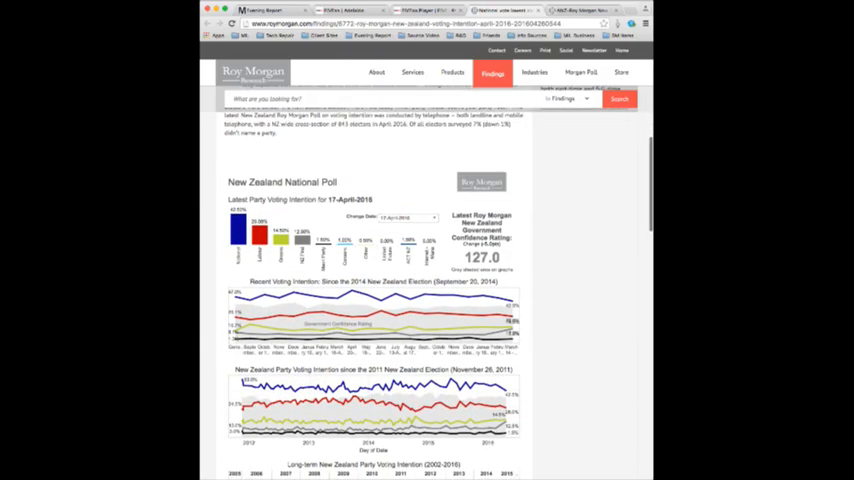
scroll("down", 3)
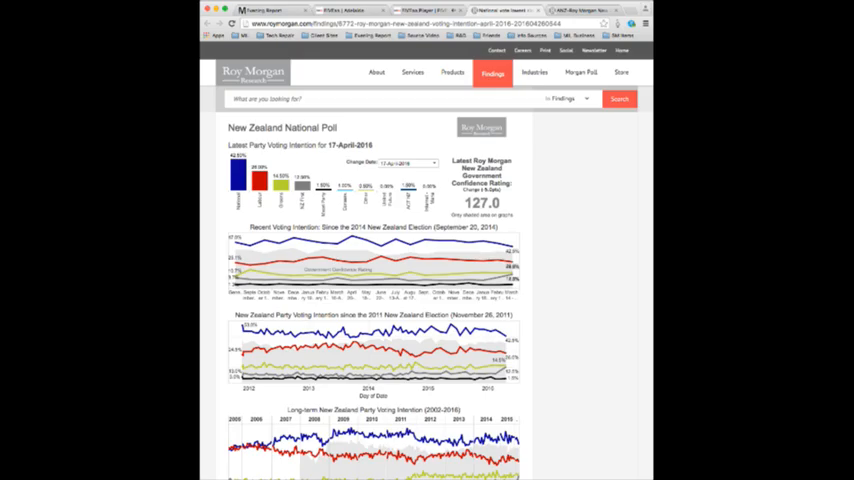
scroll("down", 3)
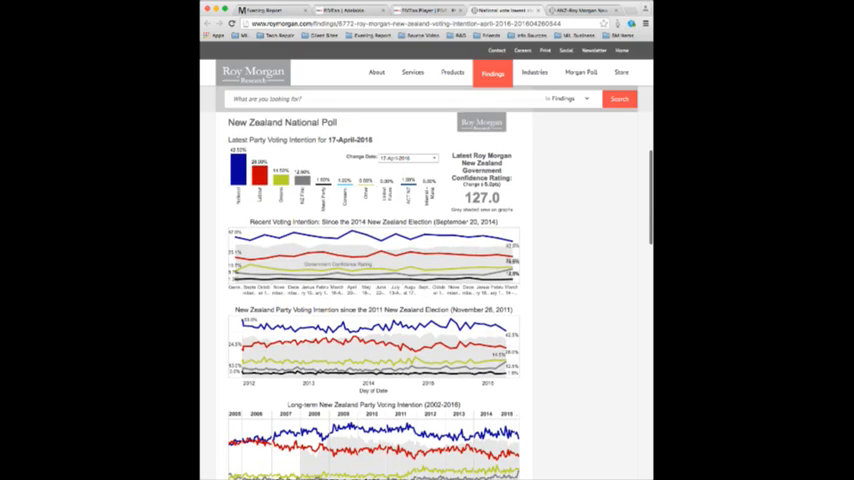
scroll("down", 3)
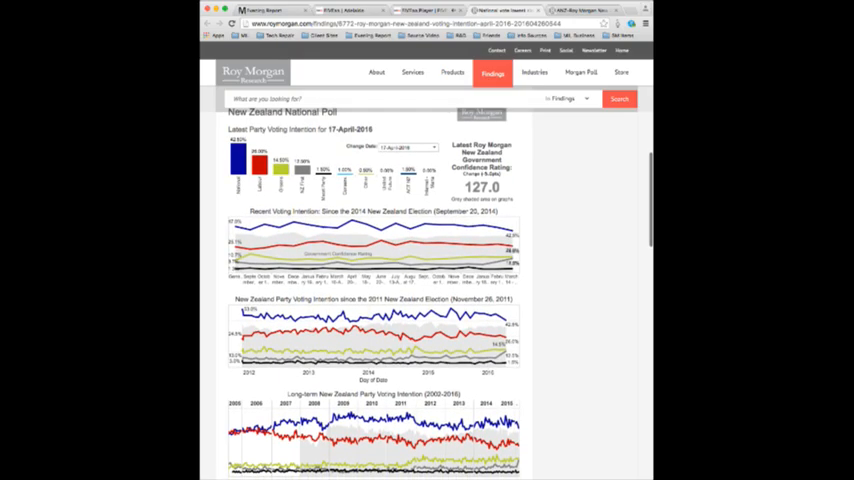
scroll("down", 3)
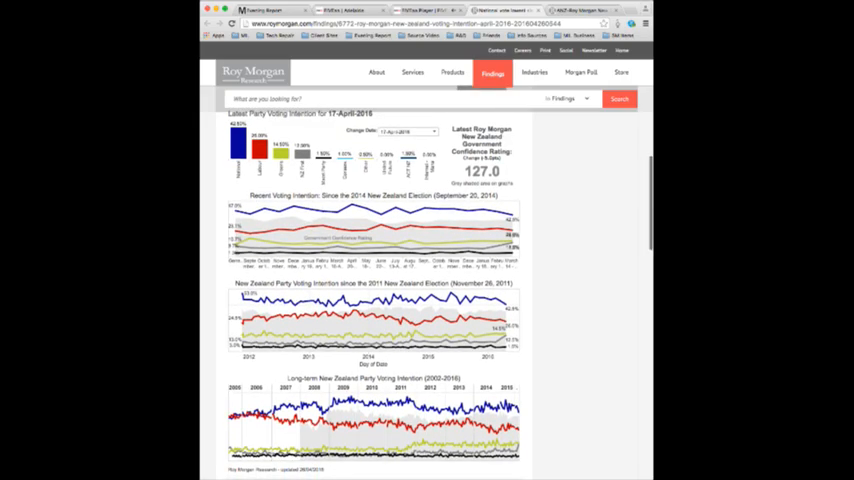
scroll("down", 3)
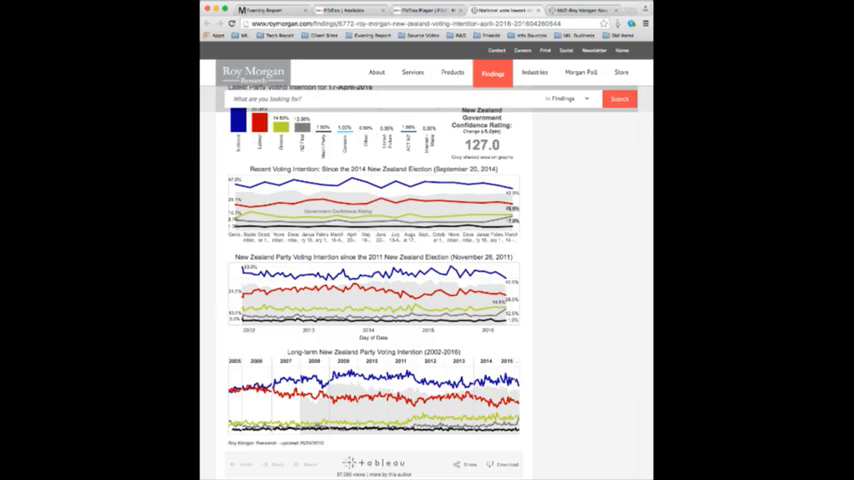
scroll("down", 3)
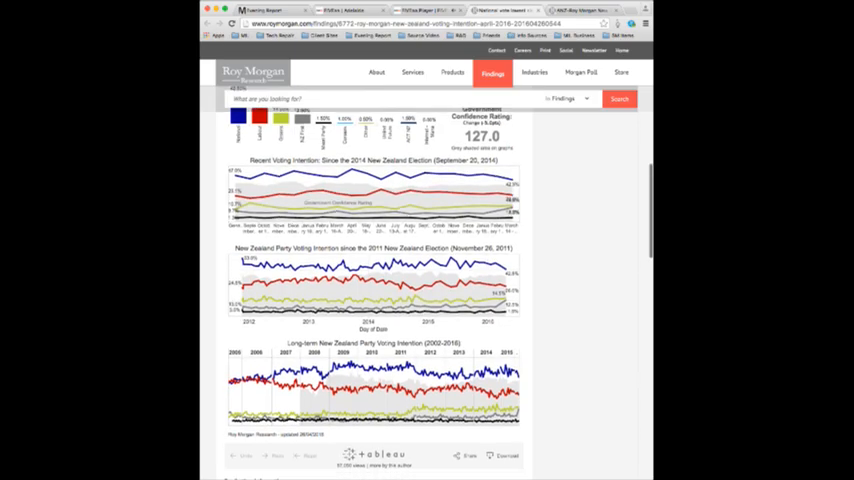
scroll("down", 3)
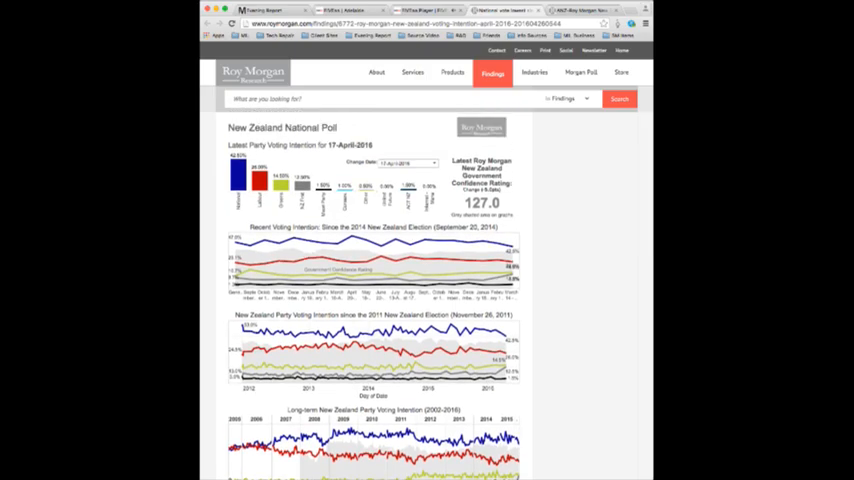
scroll("down", 3)
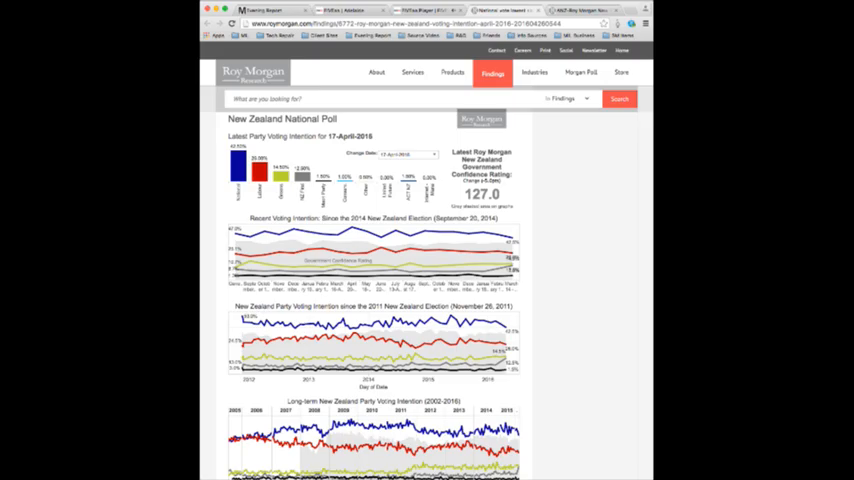
scroll("down", 3)
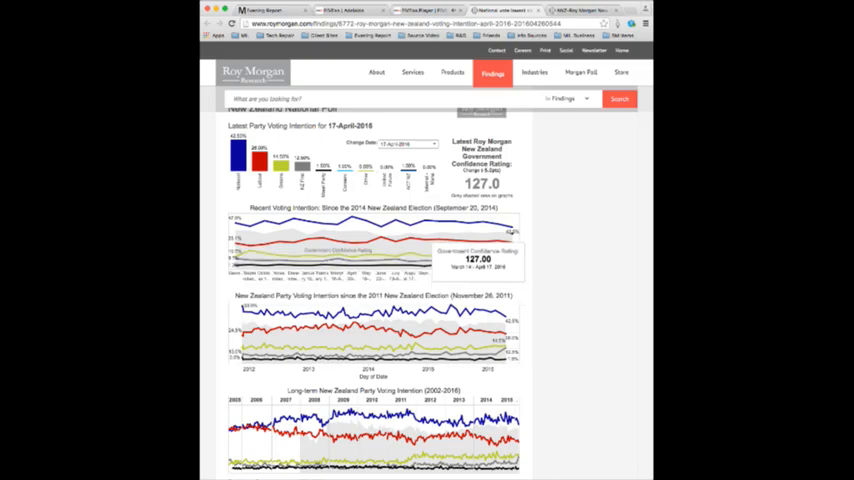
mouse_move(372, 244)
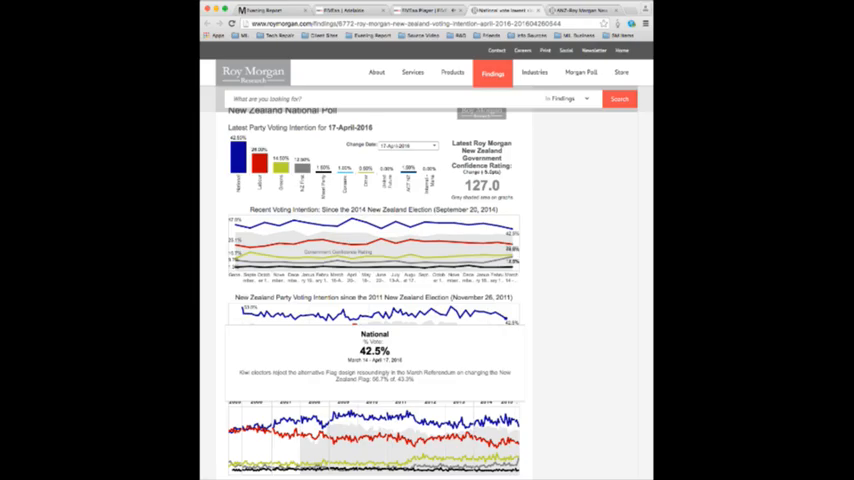
scroll("down", 3)
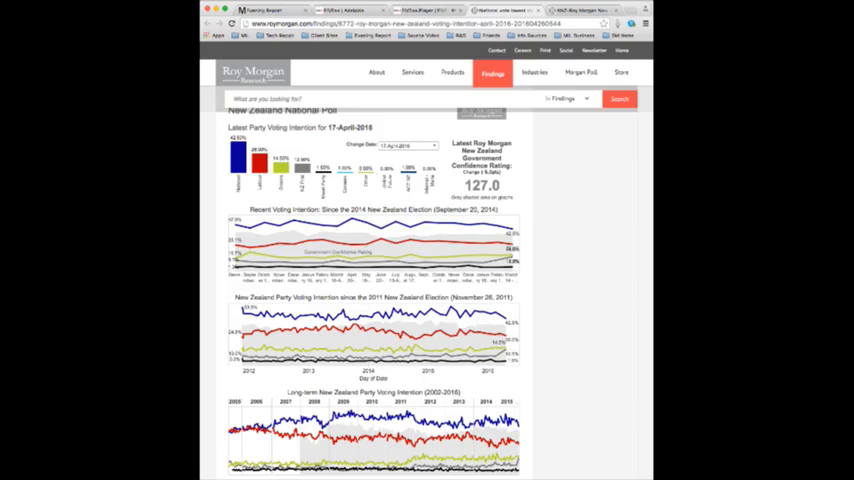